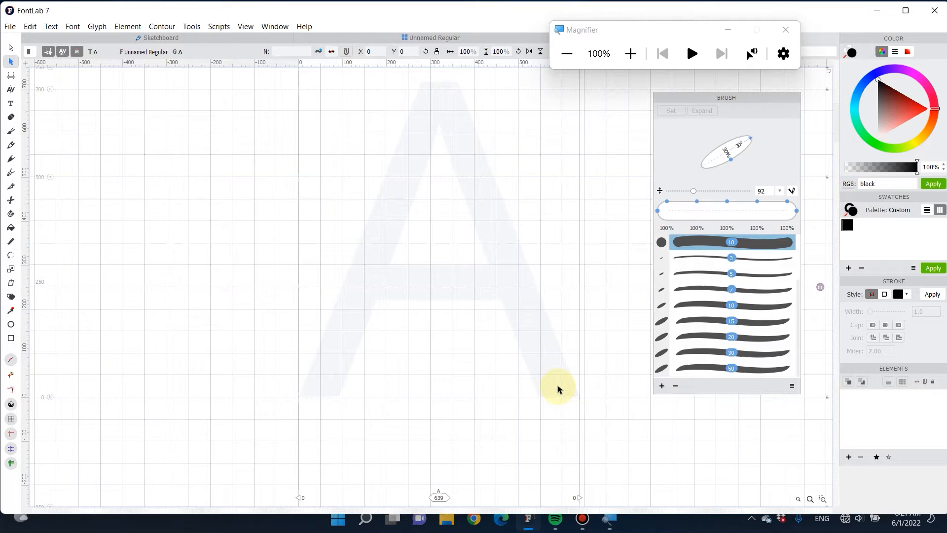
# Step: Open the File menu to reach the Import submenu
pyautogui.click(9, 26)
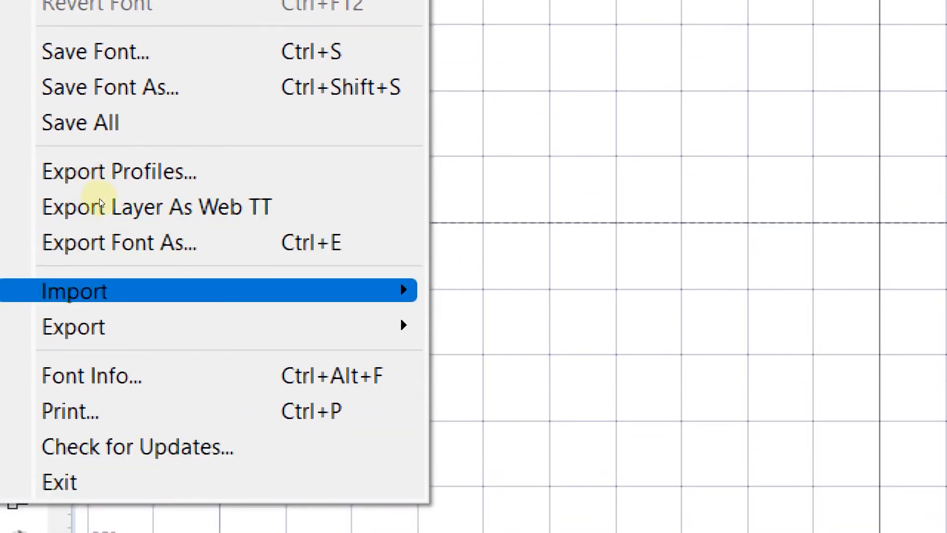
# Step: Import the blackletter A image from Downloads as artwork into glyph A
pyautogui.click(73, 290)
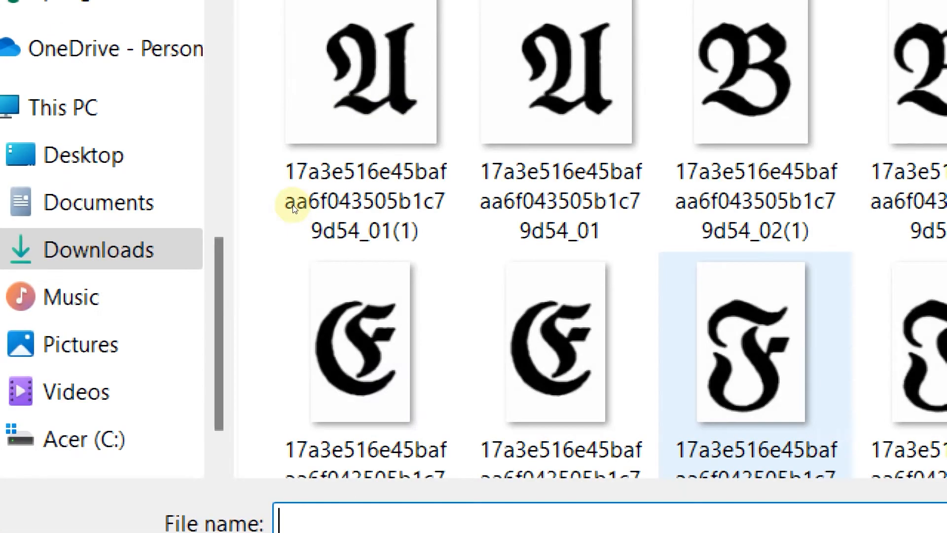
pyautogui.click(559, 82)
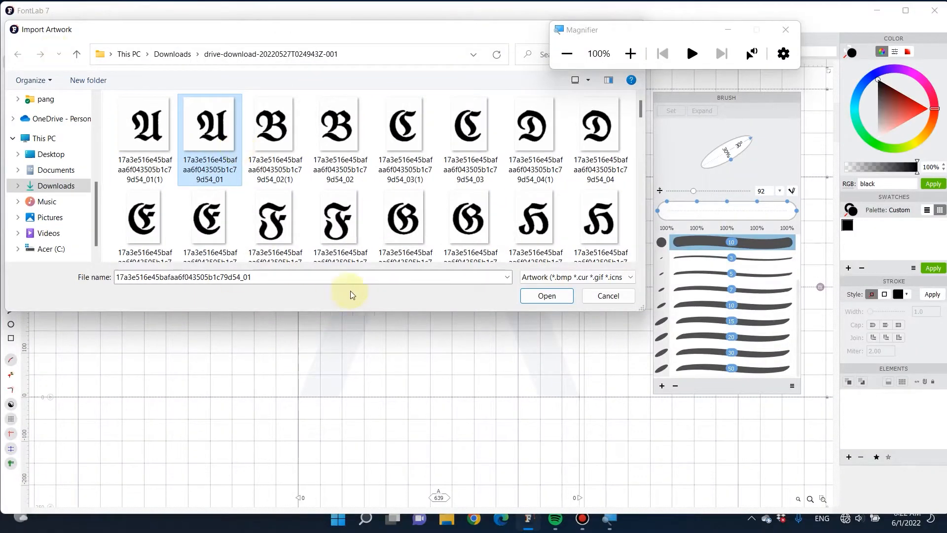
pyautogui.click(546, 296)
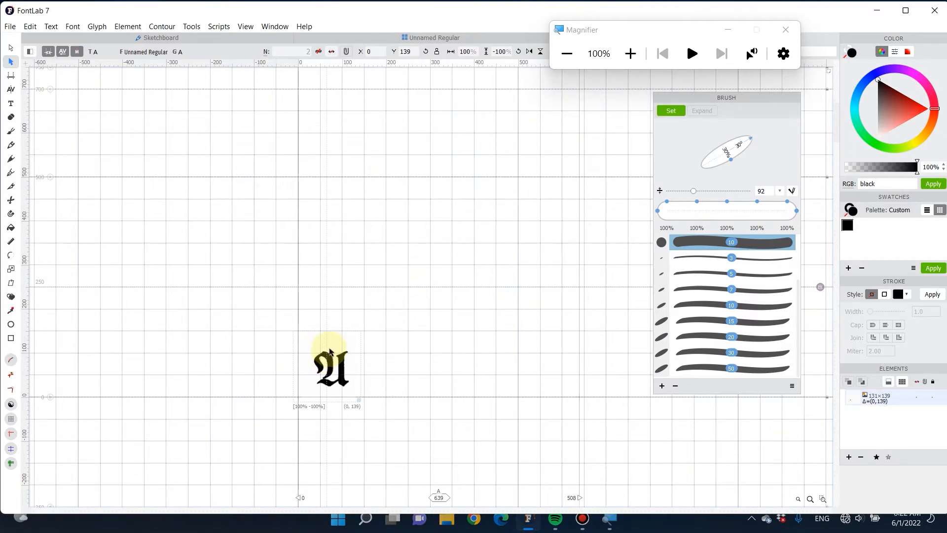
# Step: Scale up the imported blackletter image to fill the glyph, then bring up the Element menu
pyautogui.click(331, 366)
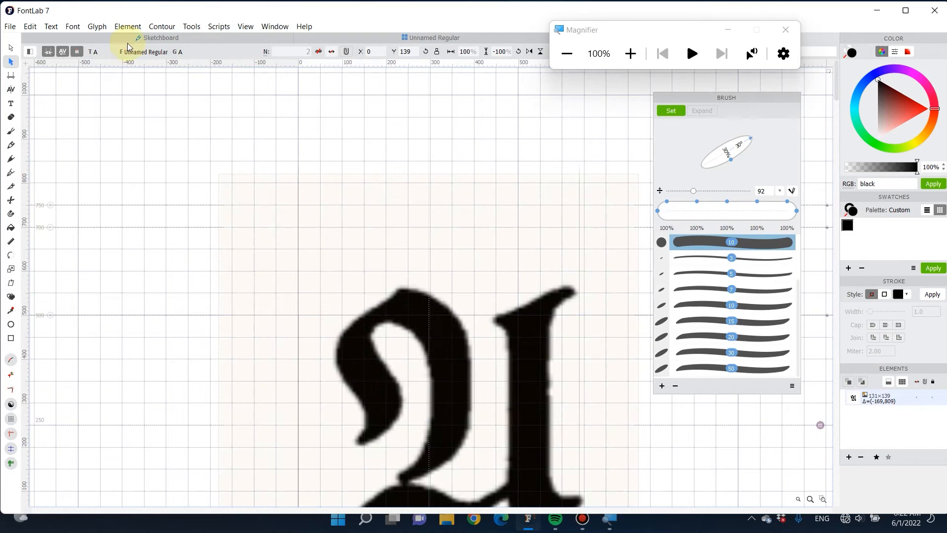
pyautogui.click(127, 26)
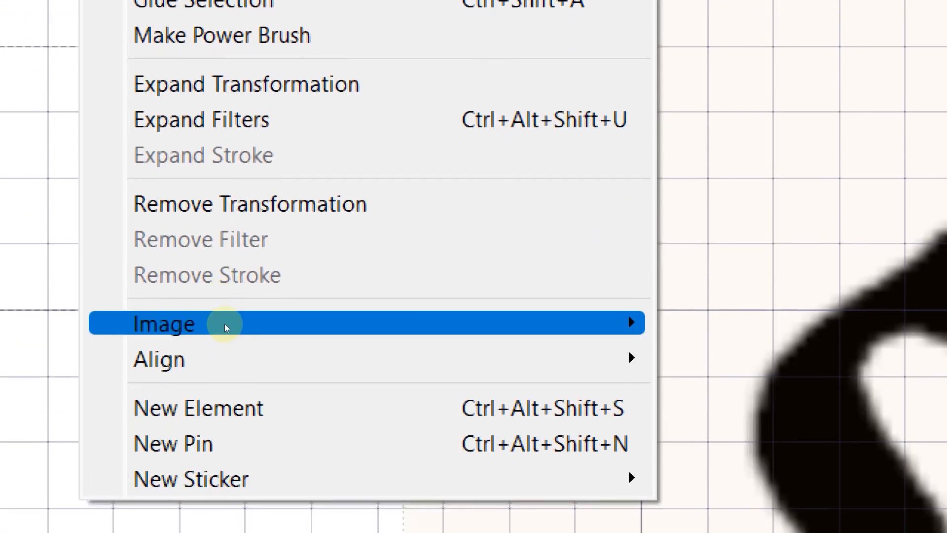
# Step: Autotrace the image with Nodes at extremes and Simplify to PS curves enabled
pyautogui.click(162, 322)
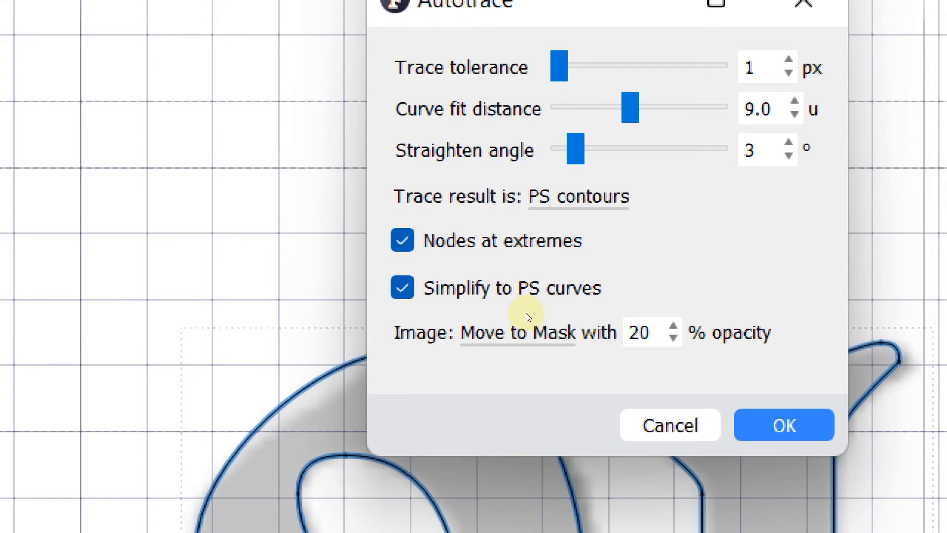
pyautogui.click(784, 424)
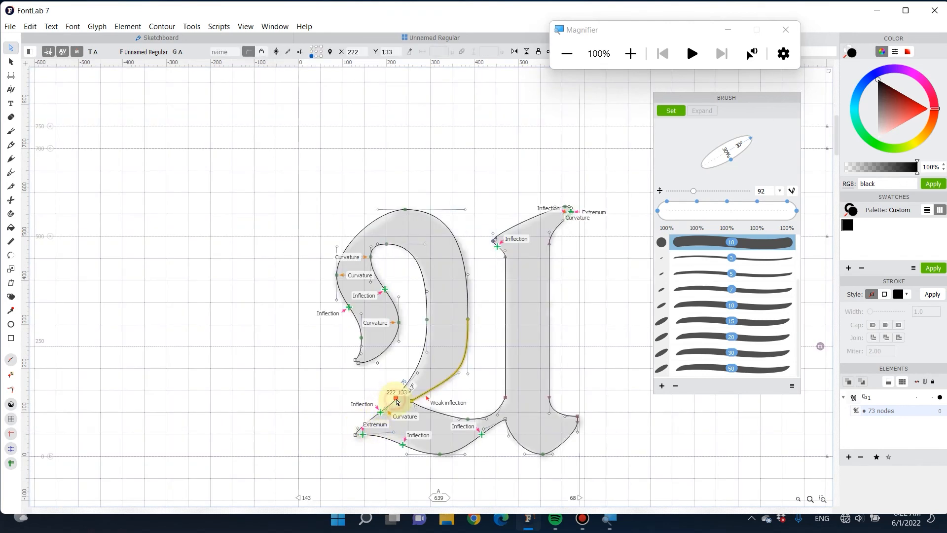
# Step: Select a node near the bottom of the traced A outline
pyautogui.click(392, 402)
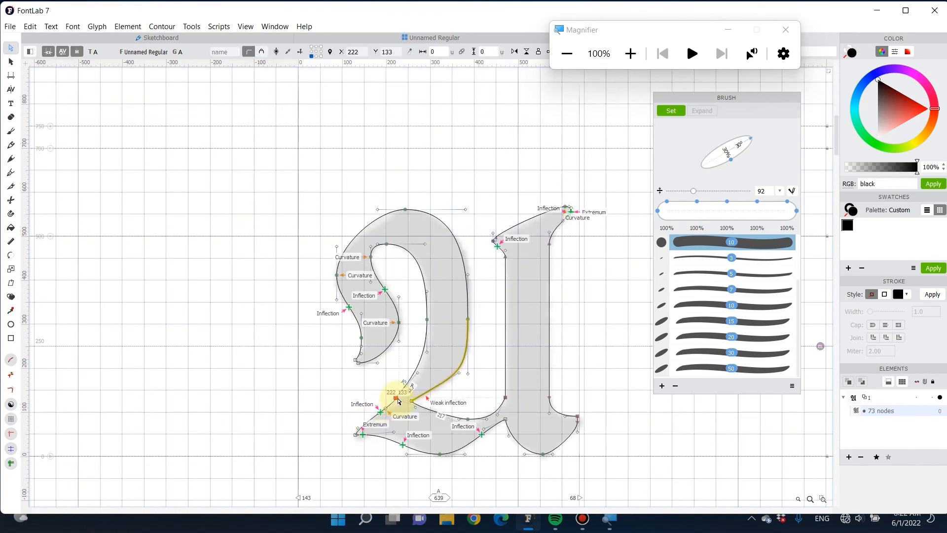